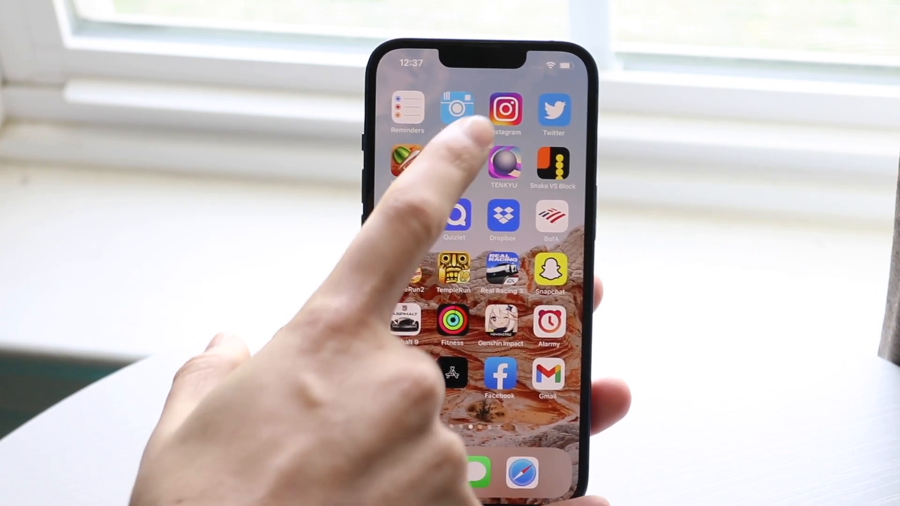
Step: Launch Instagram from the home screen onto the account's profile page
click(505, 111)
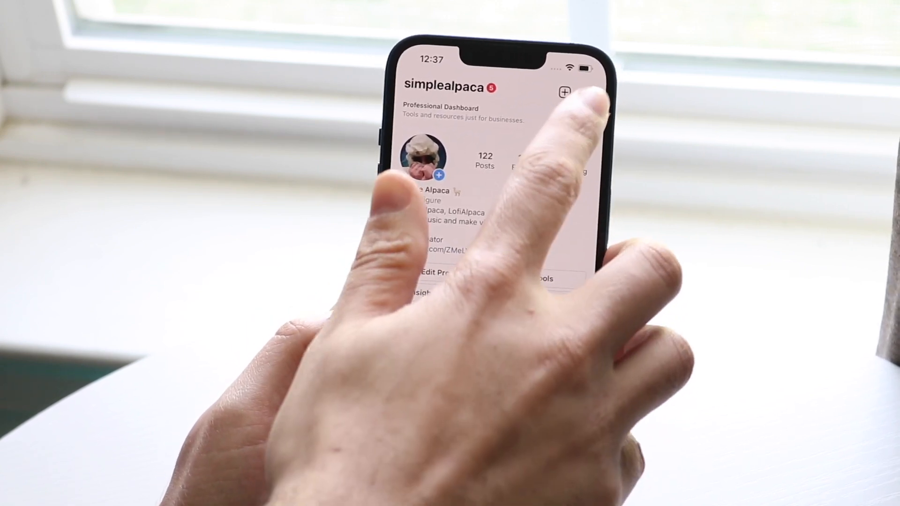
Step: Reach the Security settings from the profile's account options menu
click(565, 91)
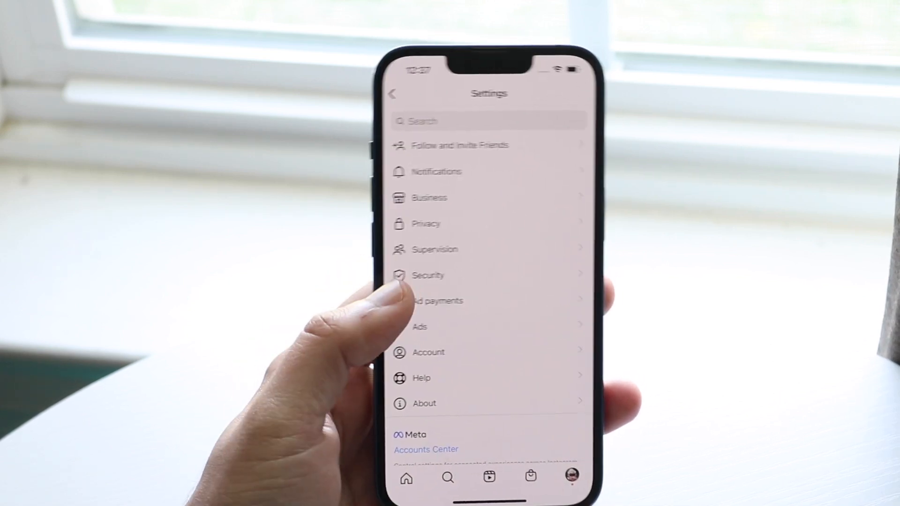
click(429, 274)
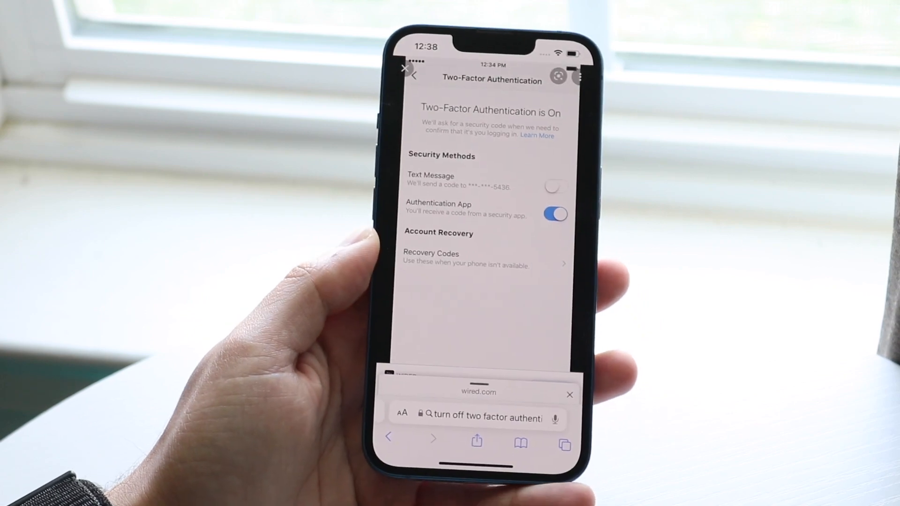
Step: Advance the wired.com article to the 'Turn This Off?' confirmation prompt image
click(554, 214)
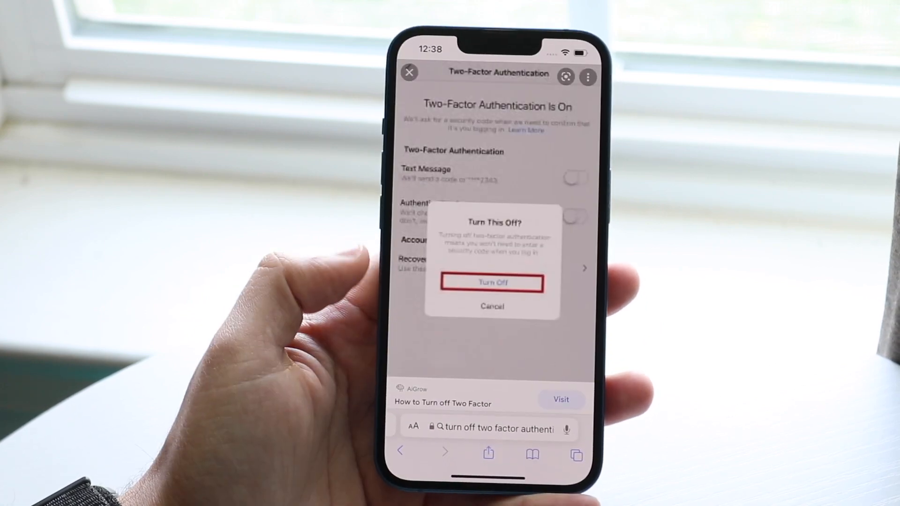